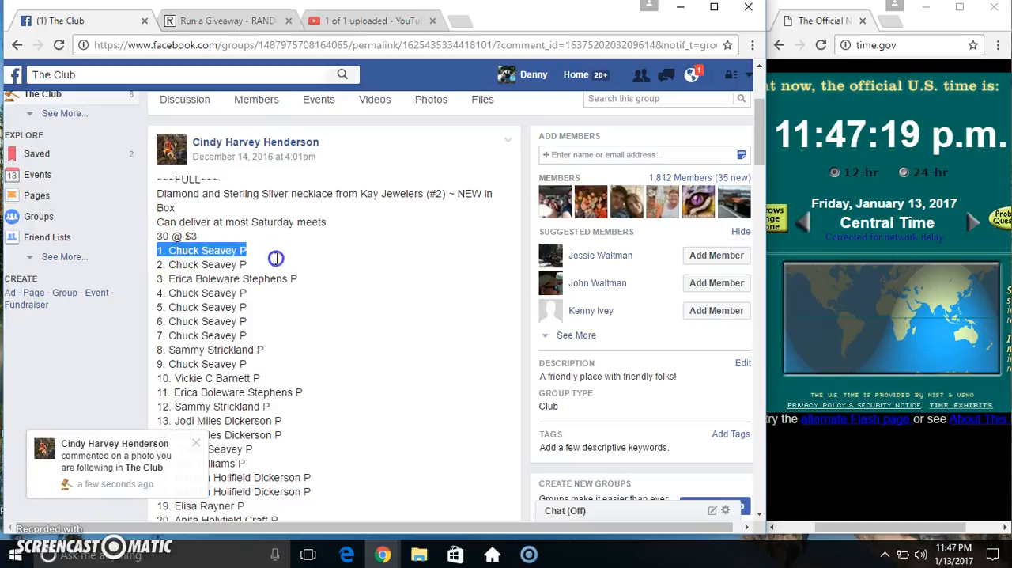
Copy the selected 1–30 necklace spot list from the group post.
scroll(down, 3)
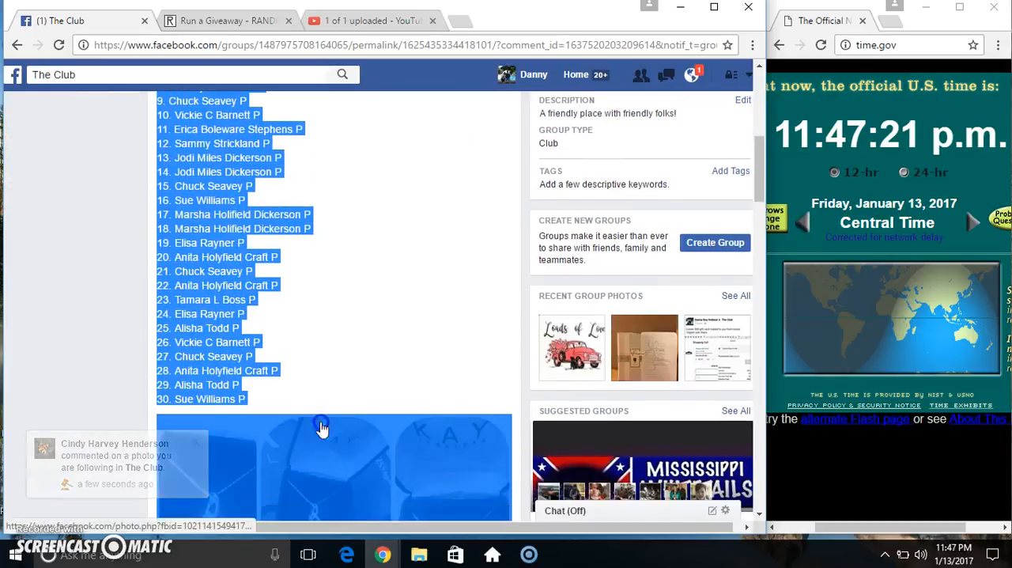
right_click(323, 426)
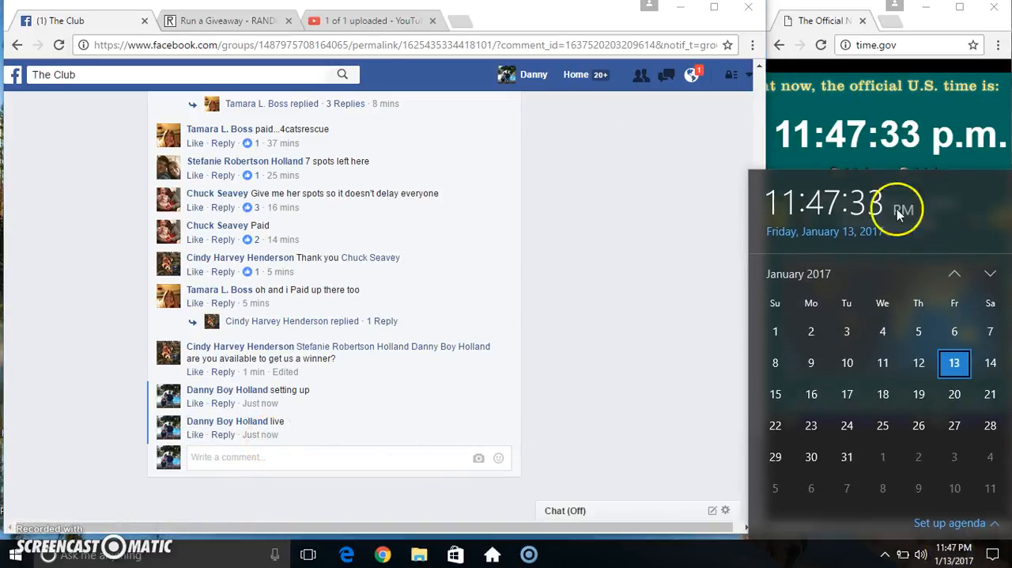
Roll 2d6 on the giveaway setup page, reroll once, and accept a Total Rounds of 6.
click(221, 19)
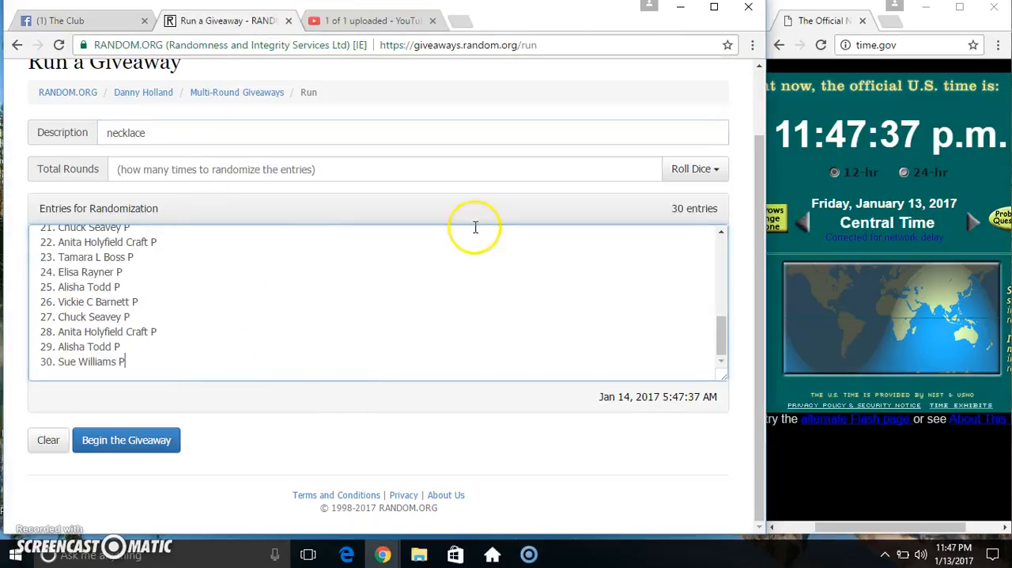
click(958, 554)
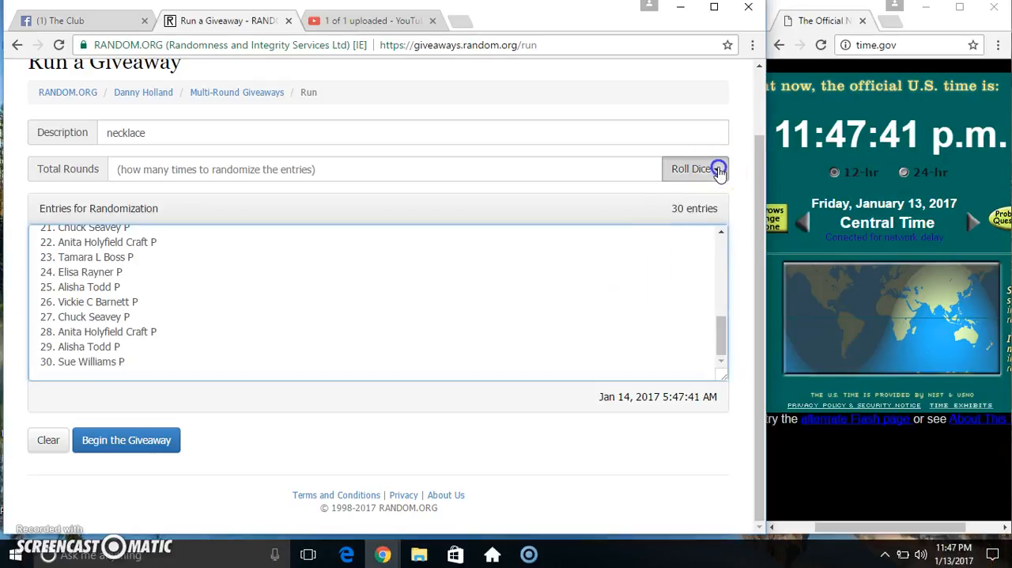
click(693, 168)
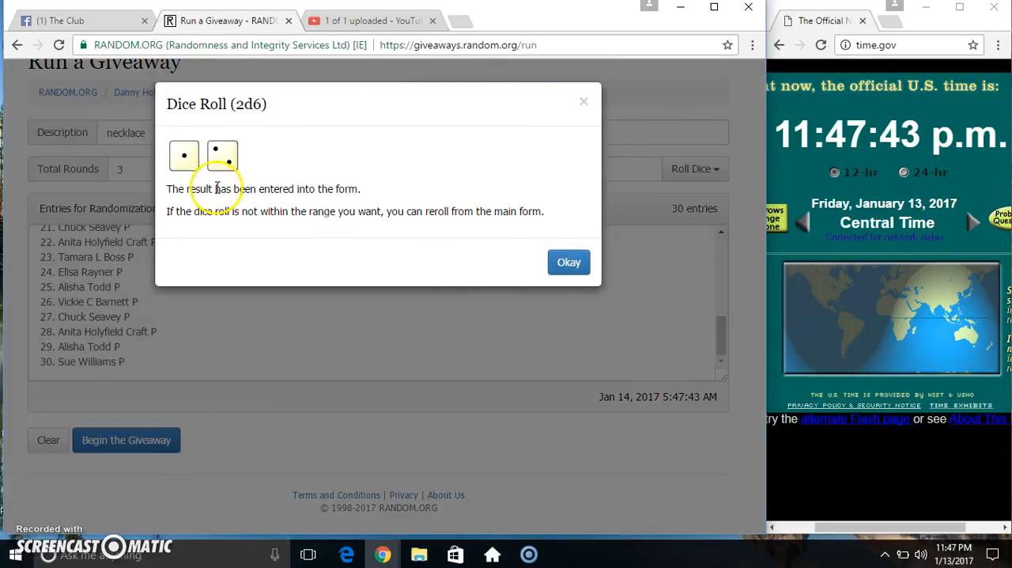
click(694, 168)
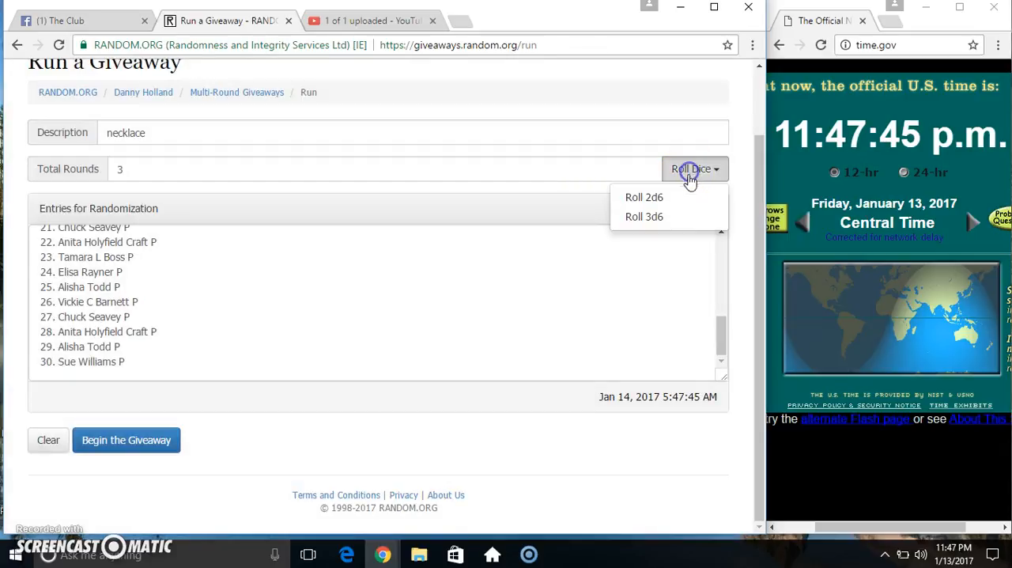
click(644, 196)
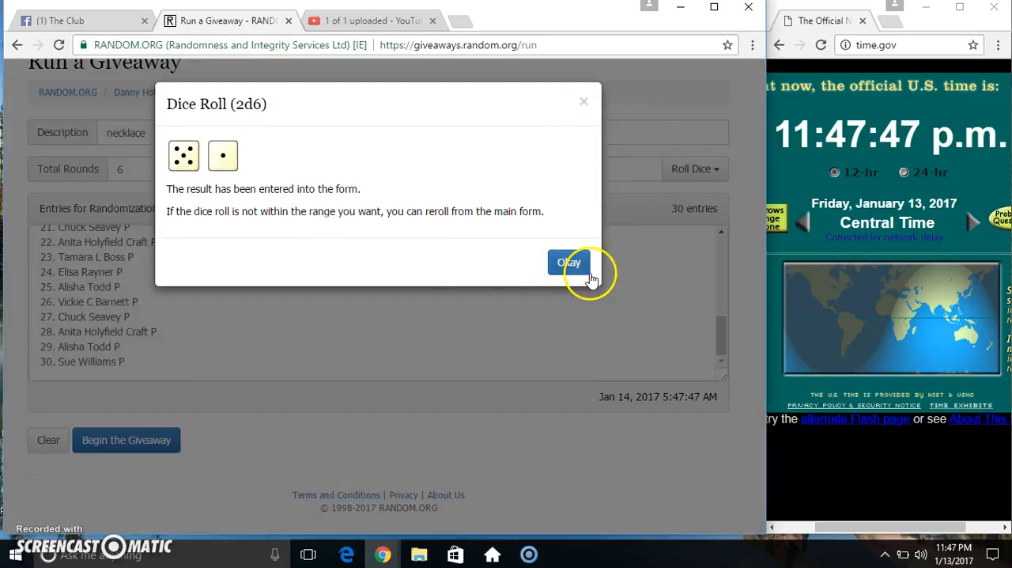
click(569, 262)
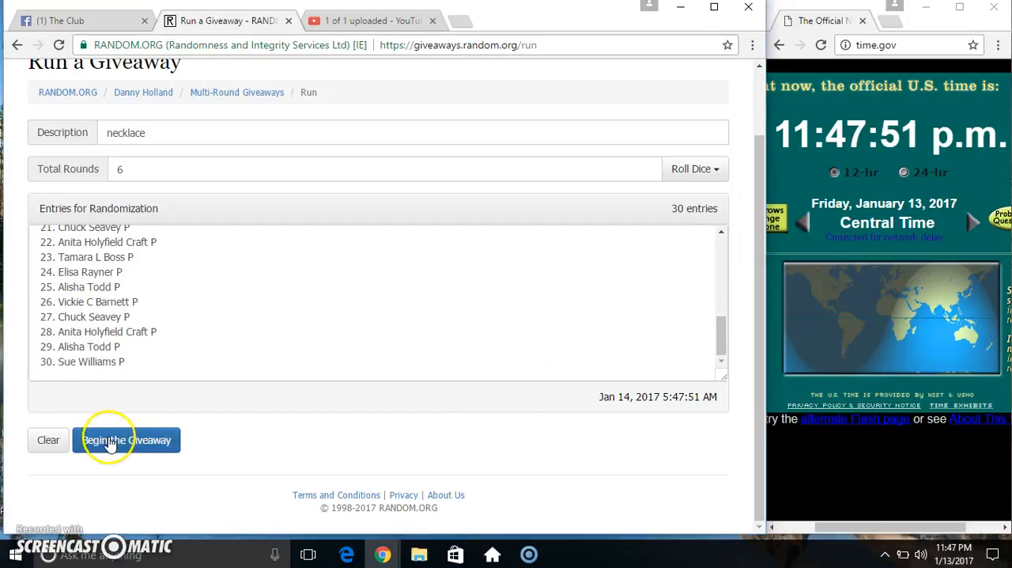
Begin the giveaway and advance through all six randomization rounds of the 30 entries.
click(126, 439)
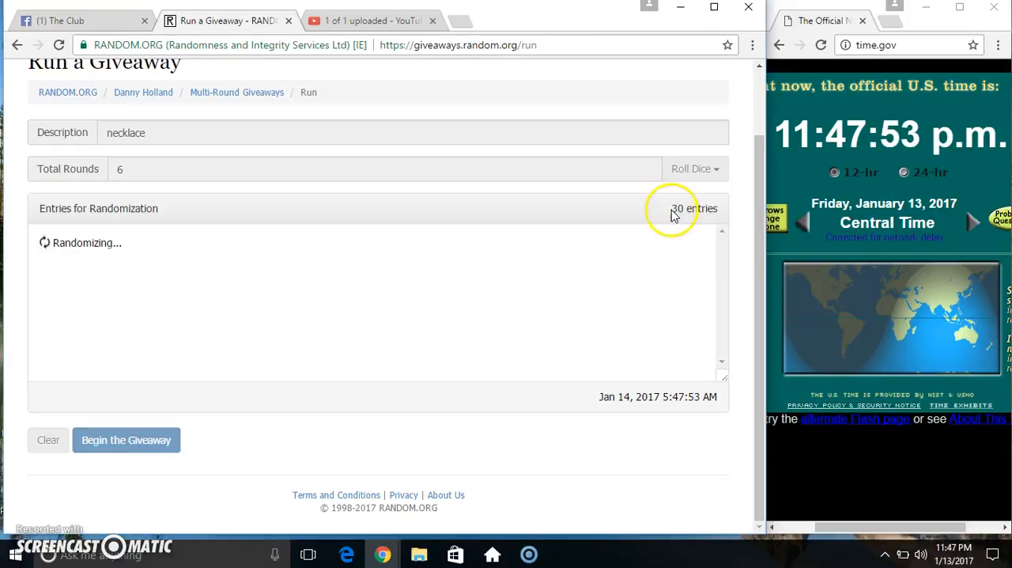
click(127, 439)
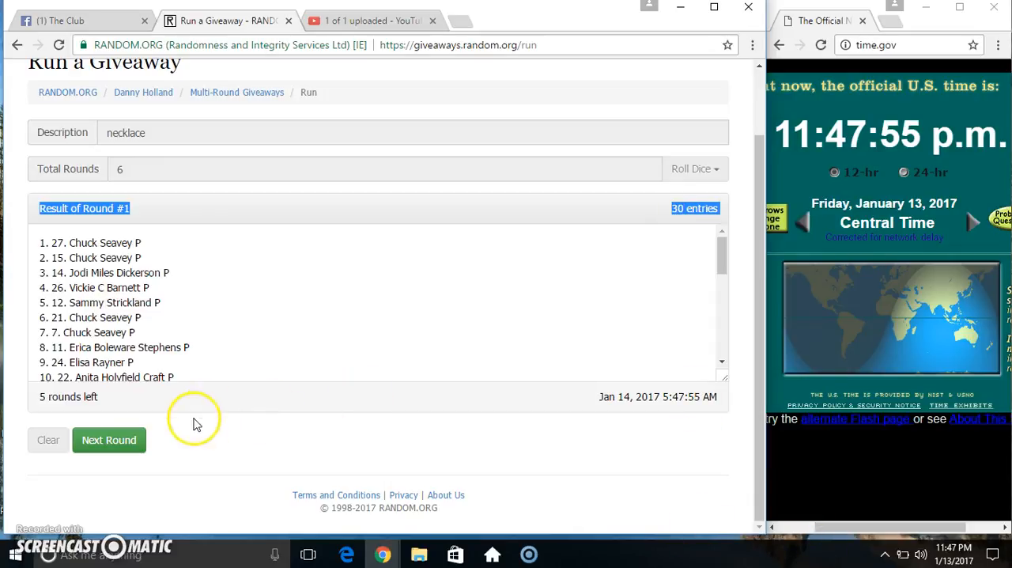
click(108, 440)
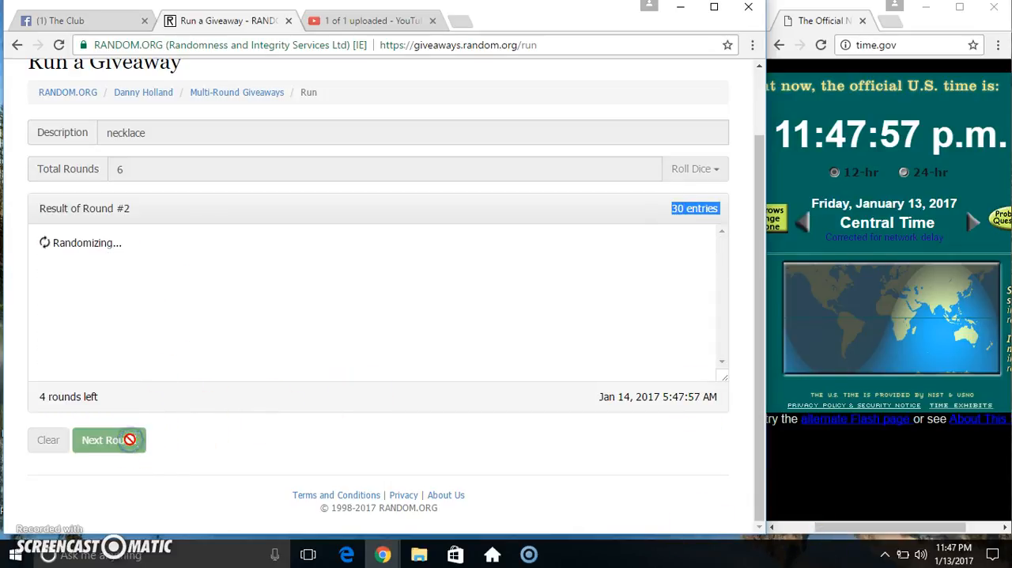
click(107, 440)
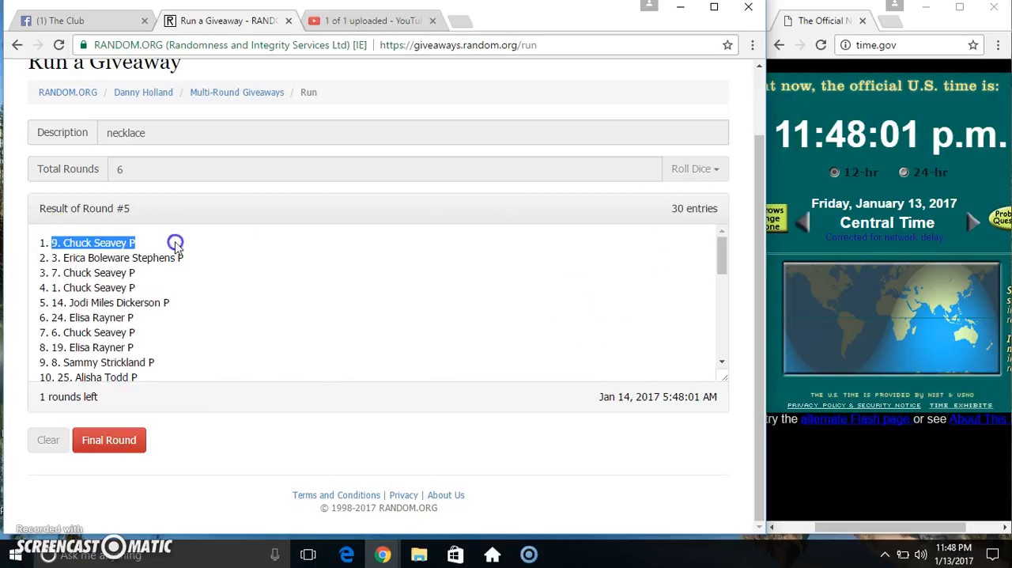
scroll(down, 3)
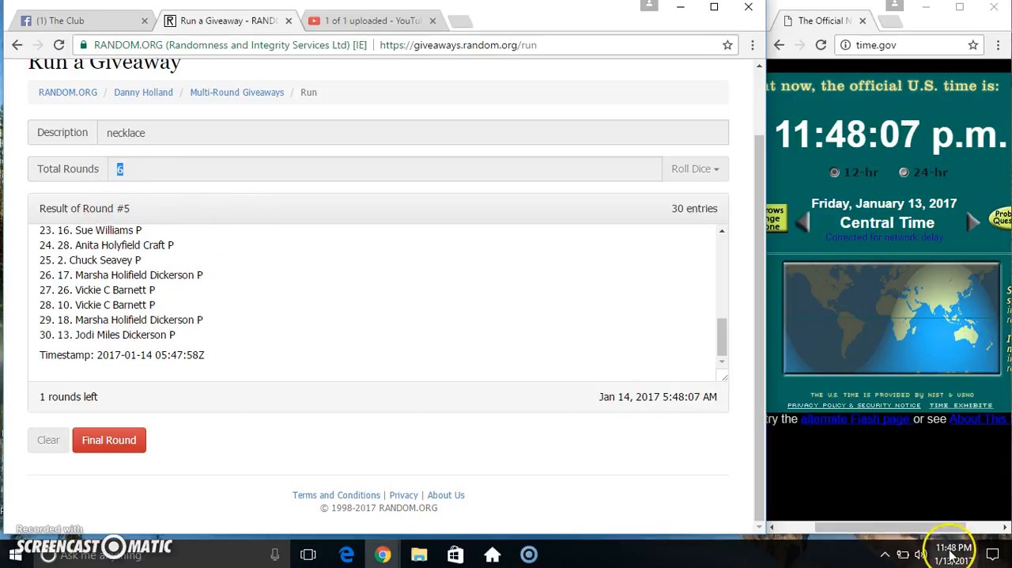
click(949, 549)
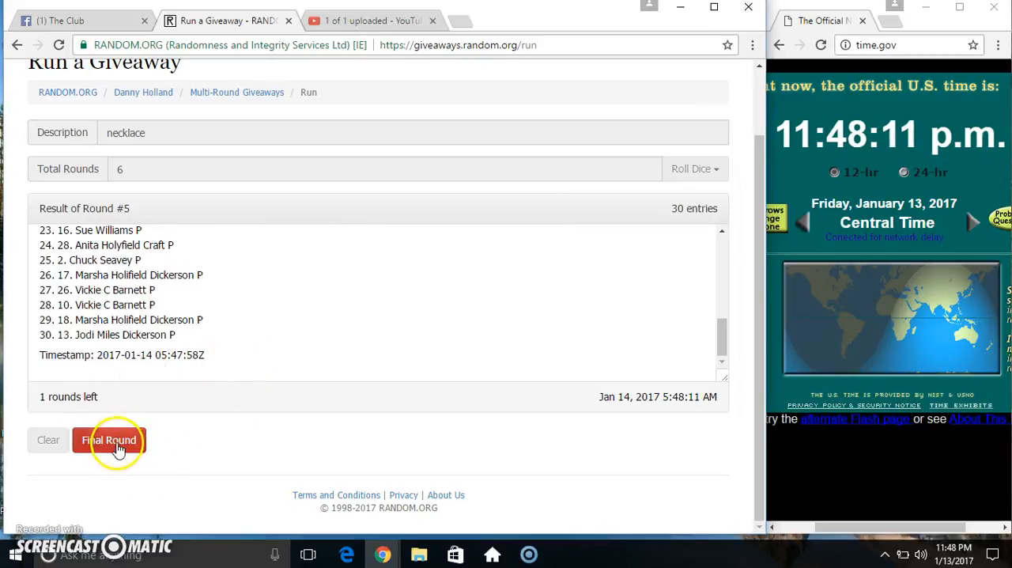
click(109, 440)
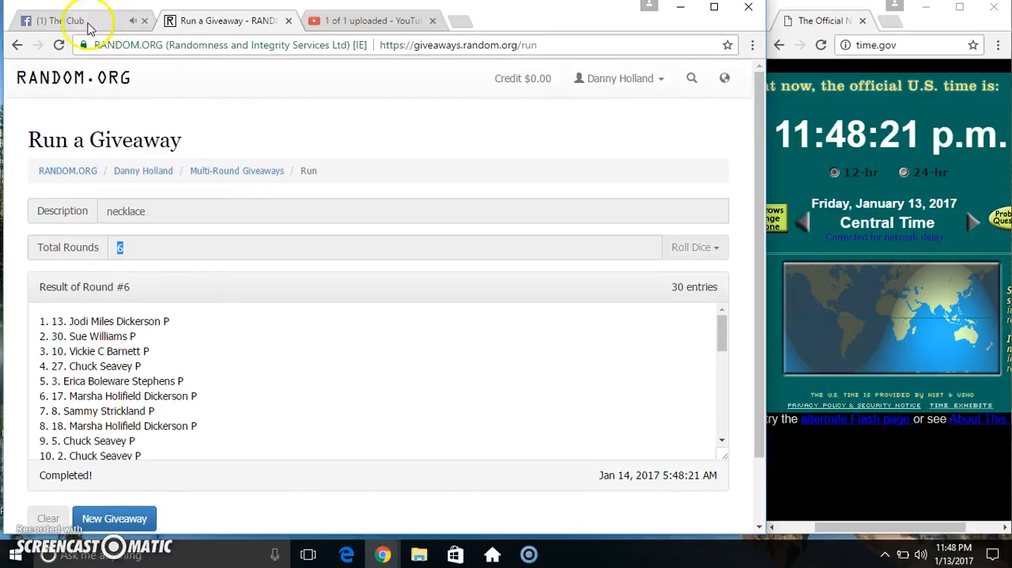
Return to The Club Facebook tab with Round 6 results complete.
click(76, 19)
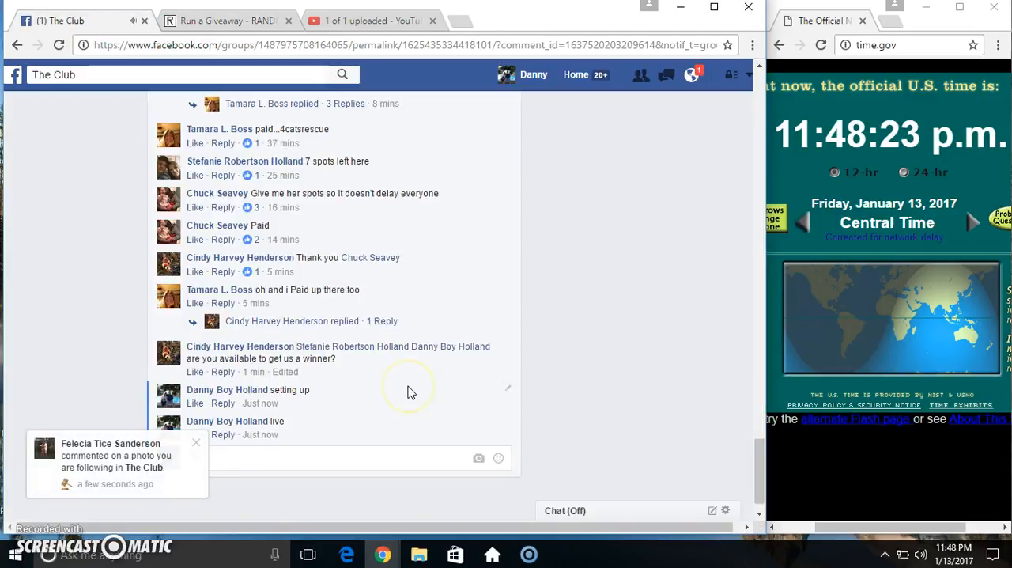